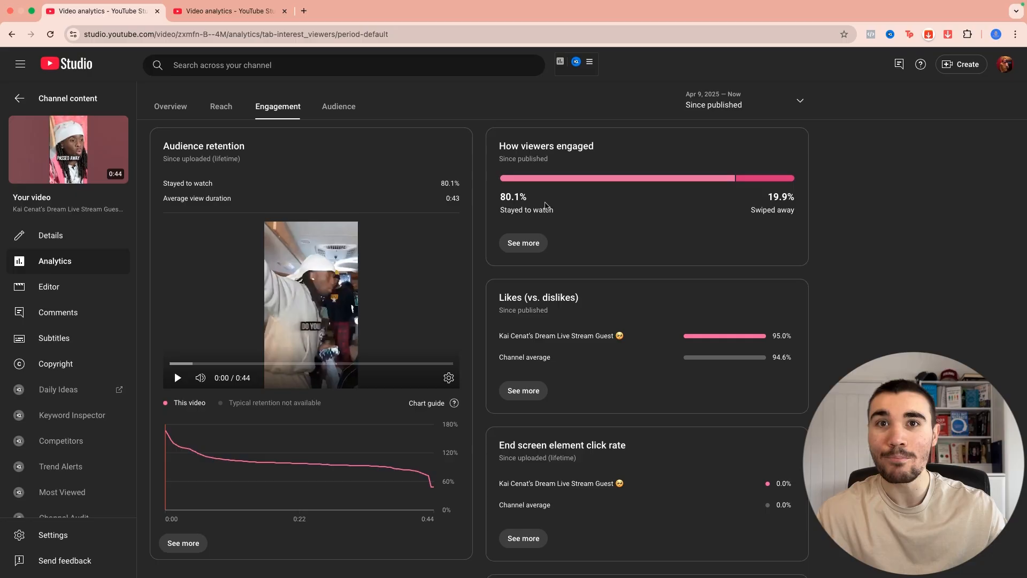
Highlight the Stayed to watch figure in the Short's engagement analytics.
double_click(512, 197)
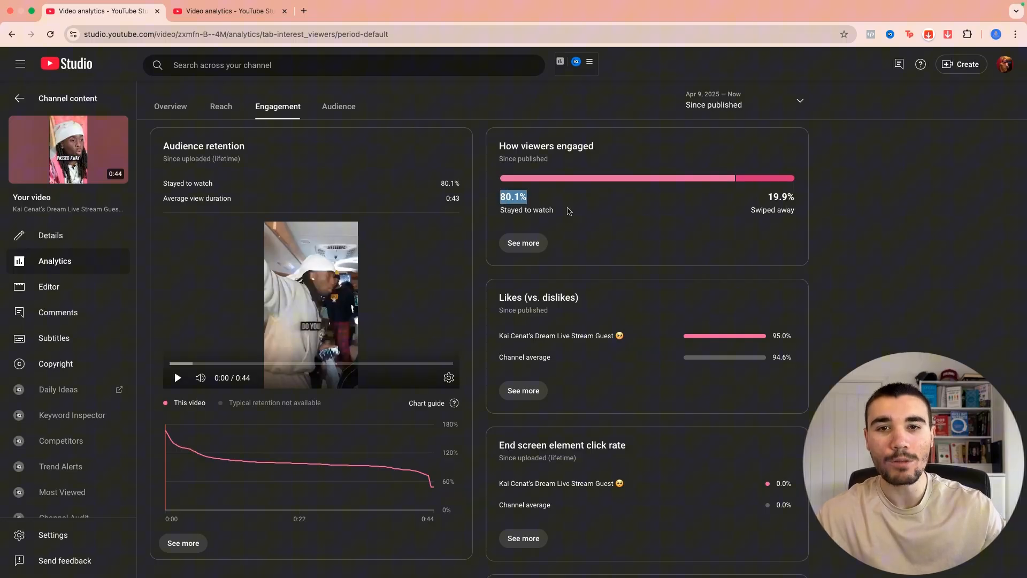
mouse_move(313, 450)
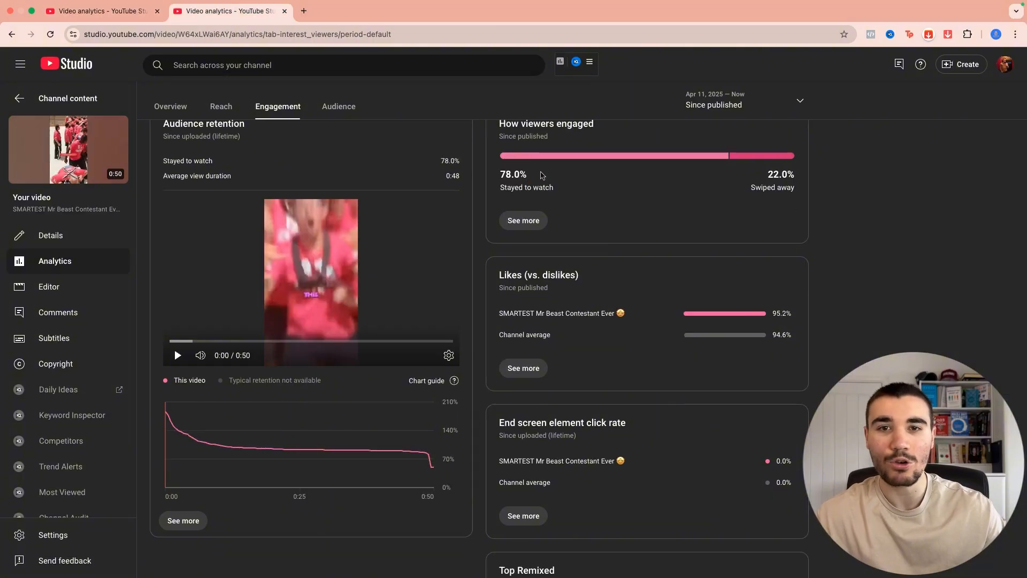
mouse_move(566, 178)
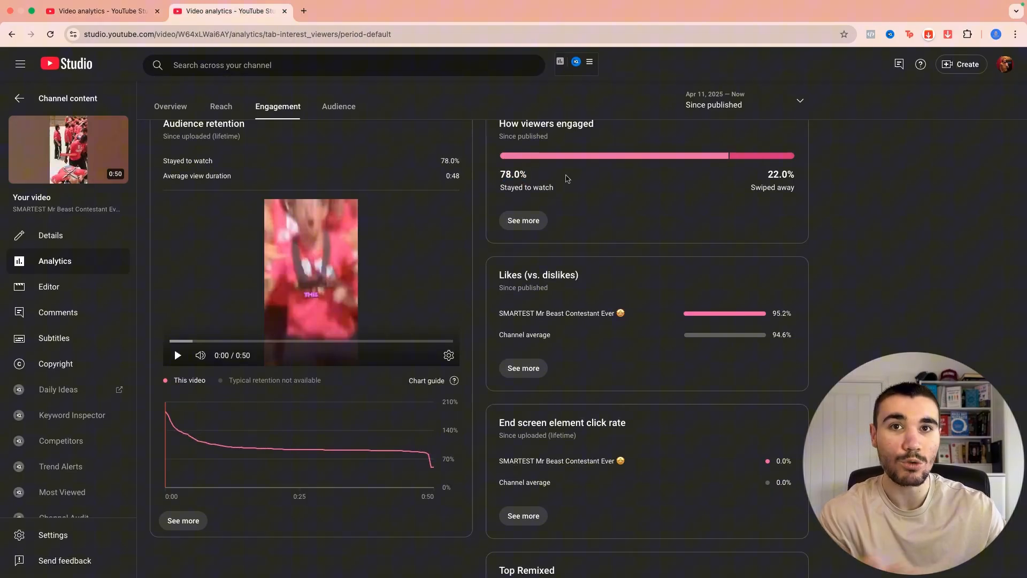
mouse_move(364, 451)
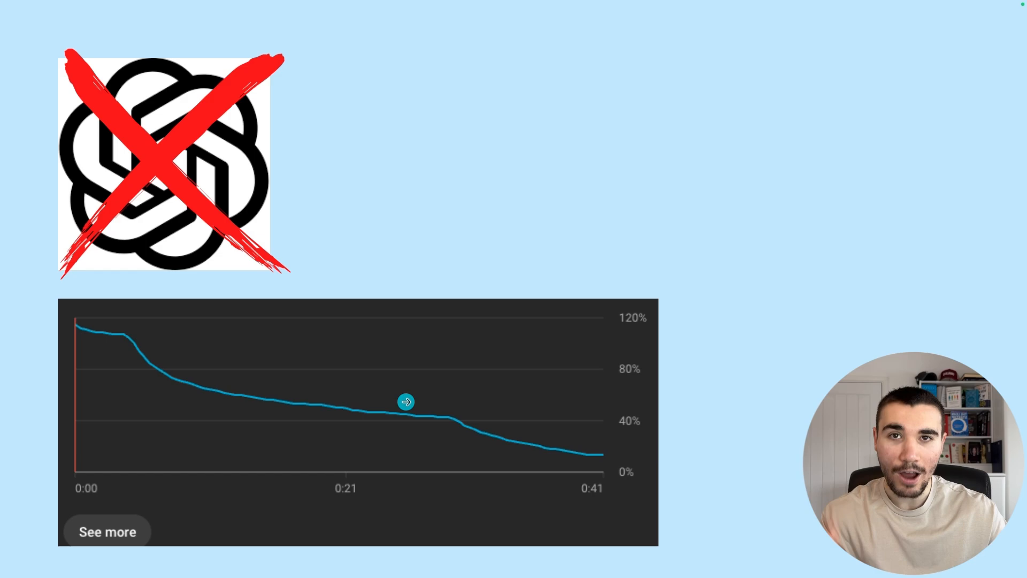
mouse_move(267, 409)
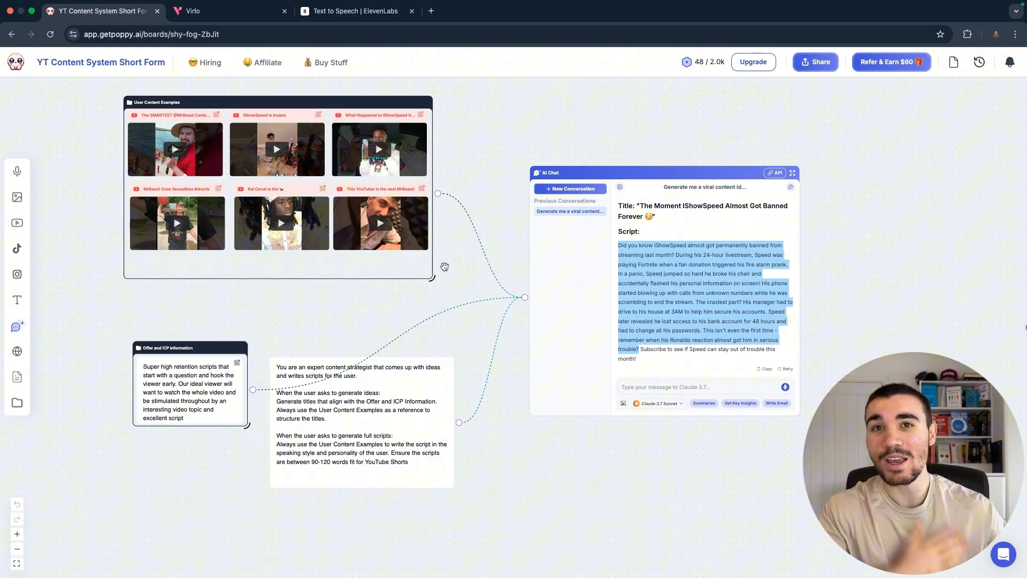
mouse_move(601, 238)
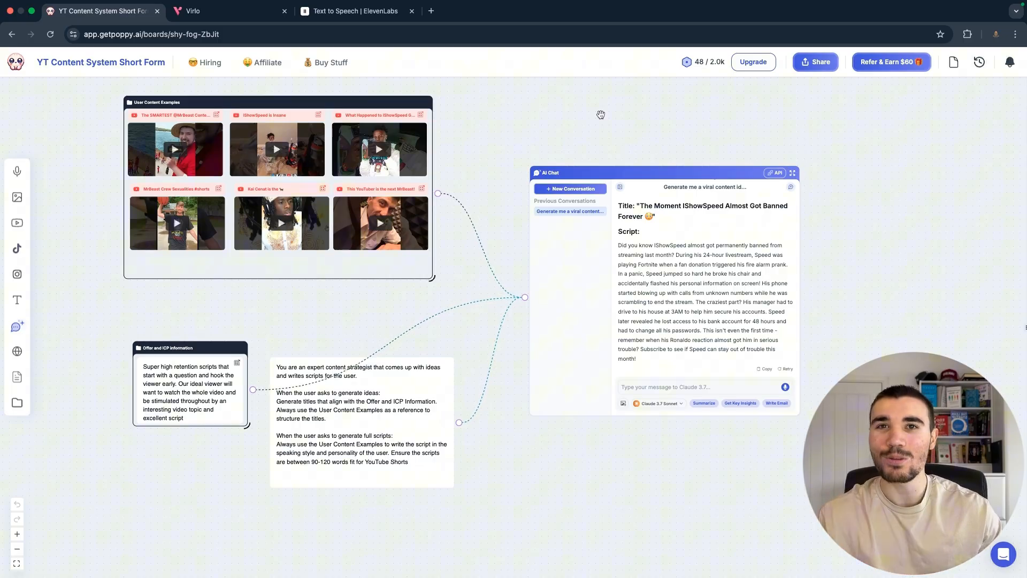
Bring up the board's Share dialog from the top bar.
left_click(816, 62)
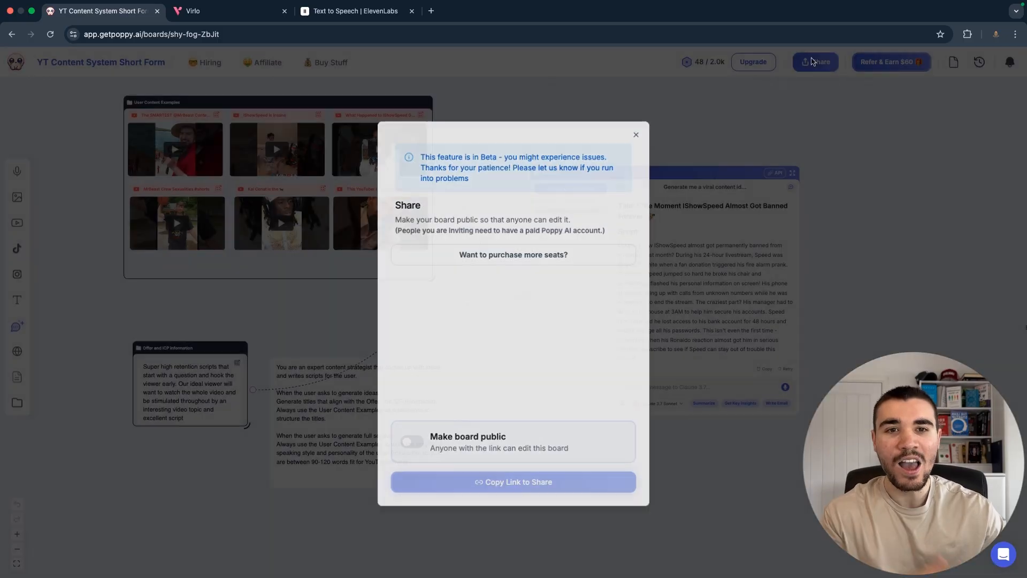
Enable Make board public so anyone with the link can edit, then leave the dialog.
left_click(411, 441)
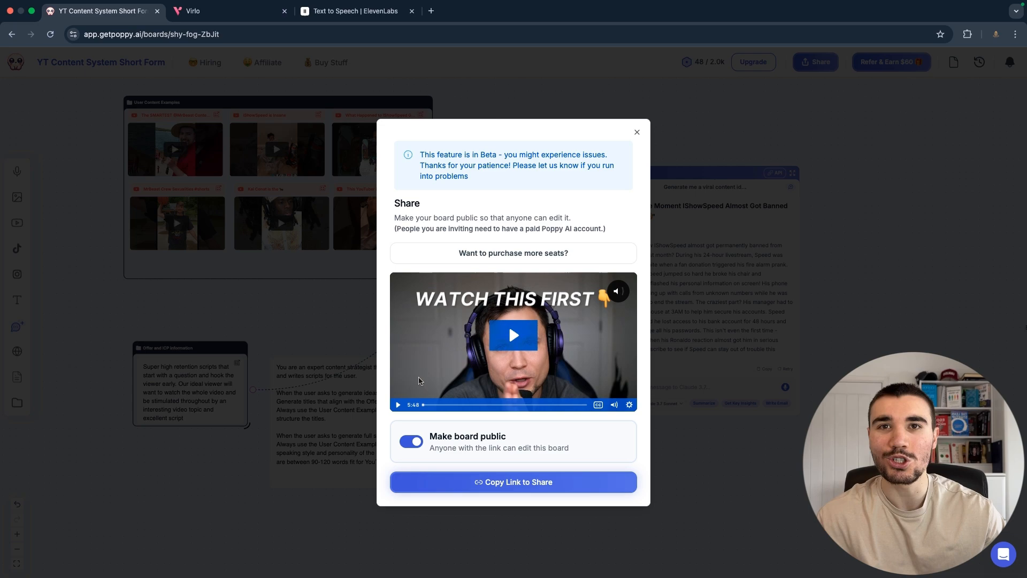
left_click(636, 131)
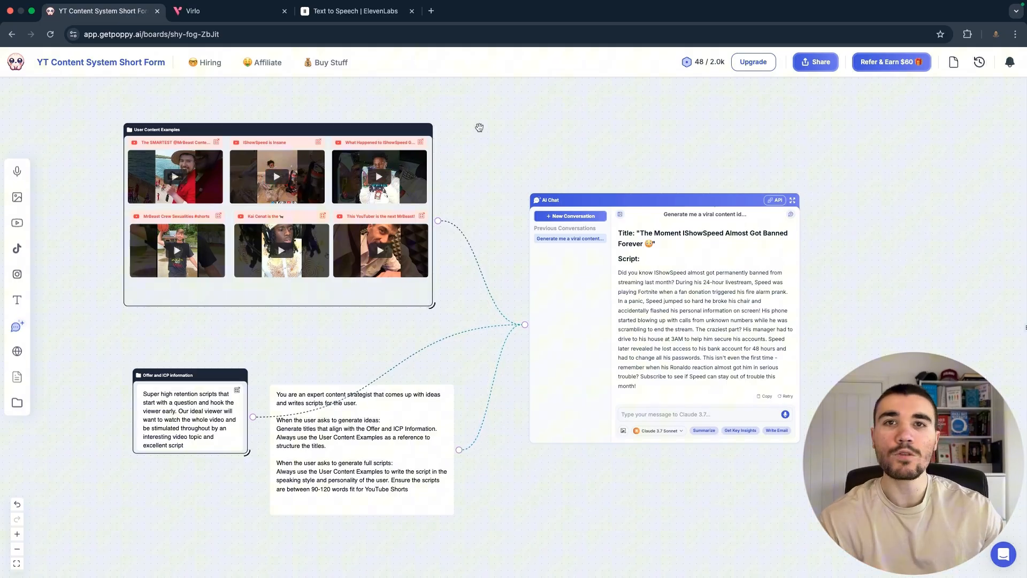
mouse_move(377, 177)
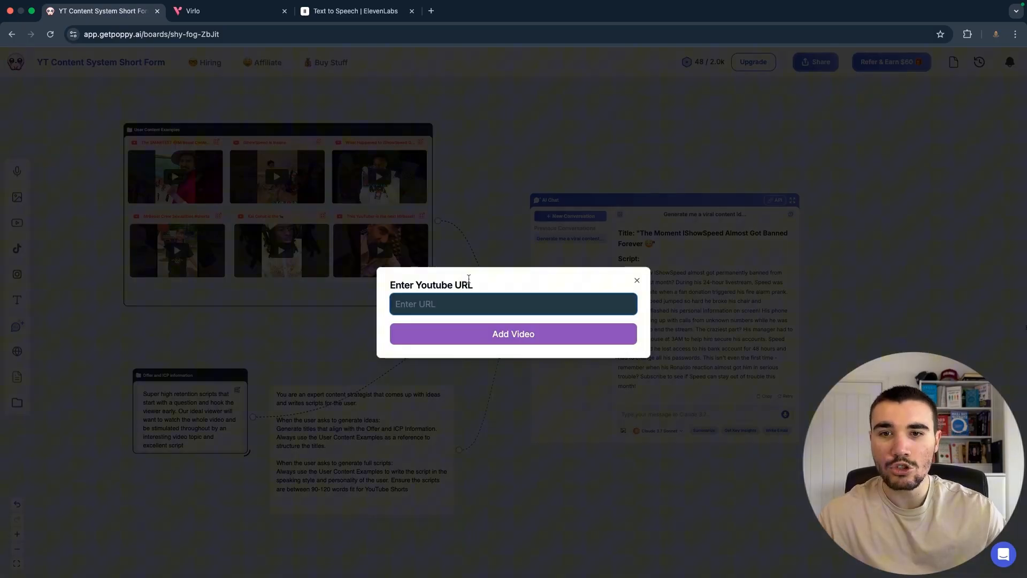
mouse_move(392, 174)
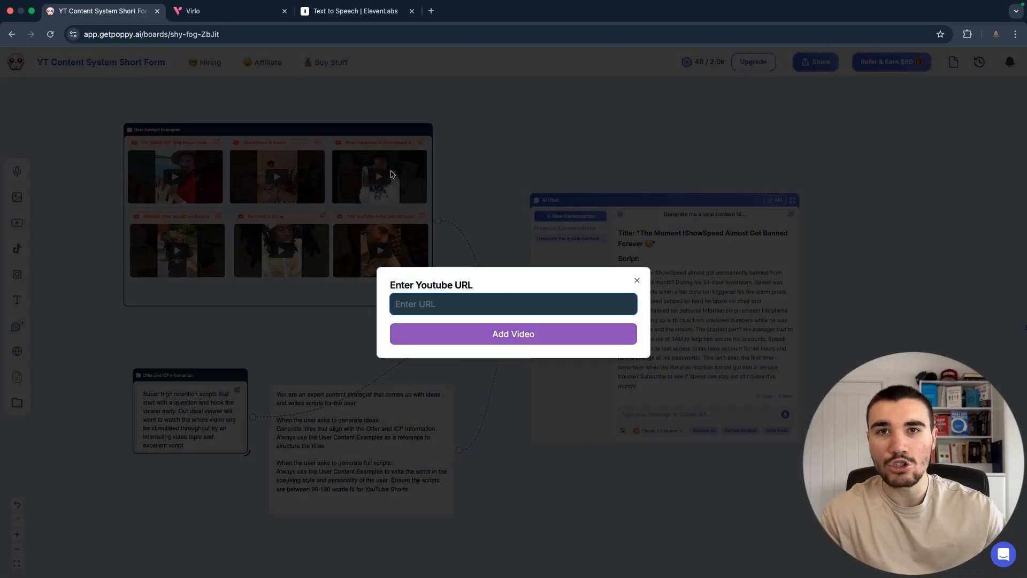
left_click(222, 11)
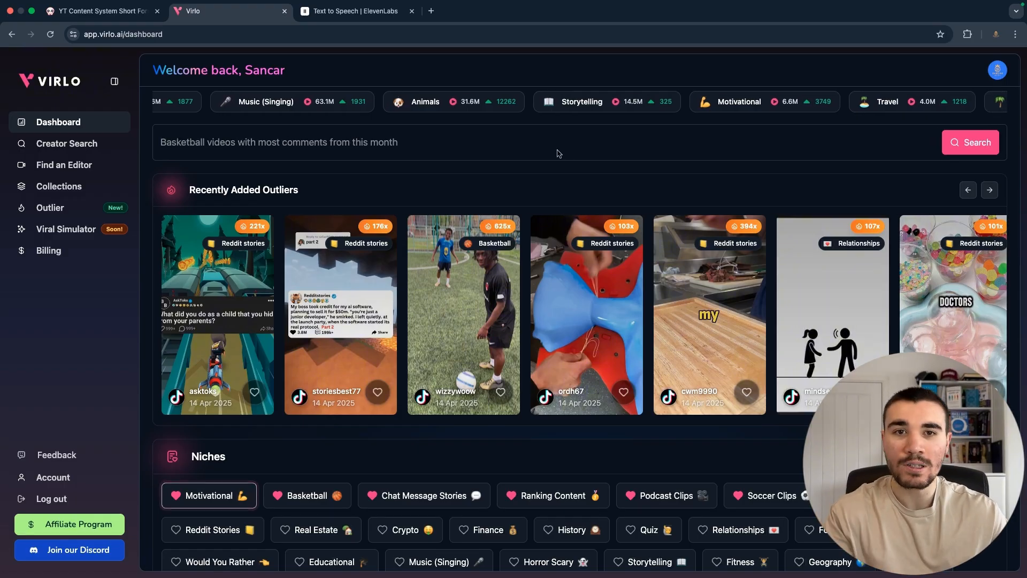
View the Motivational niche's Mar 21 top videos and play 'Ways to make any guy feel your absence'.
scroll("down", 3)
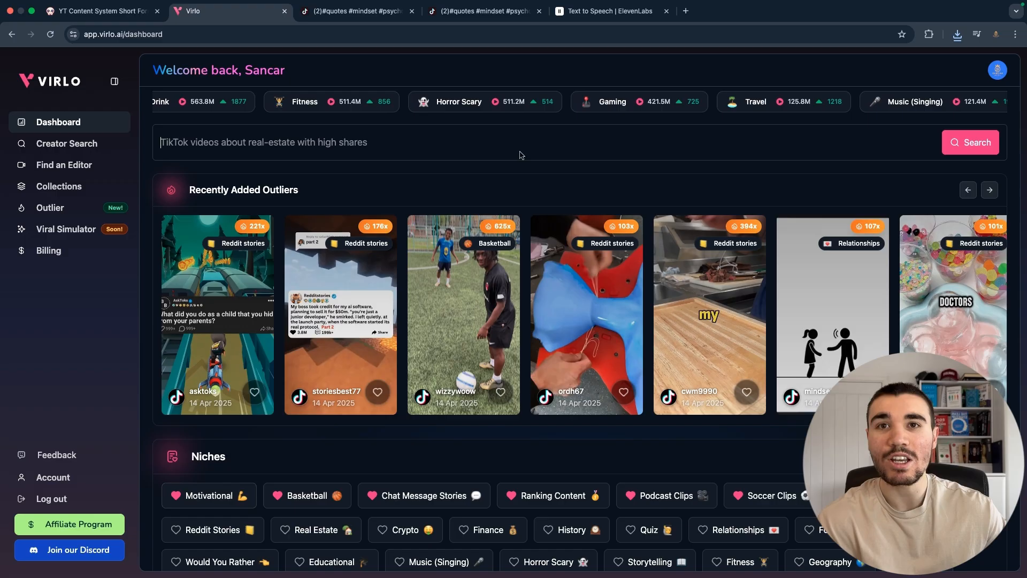
left_click(209, 495)
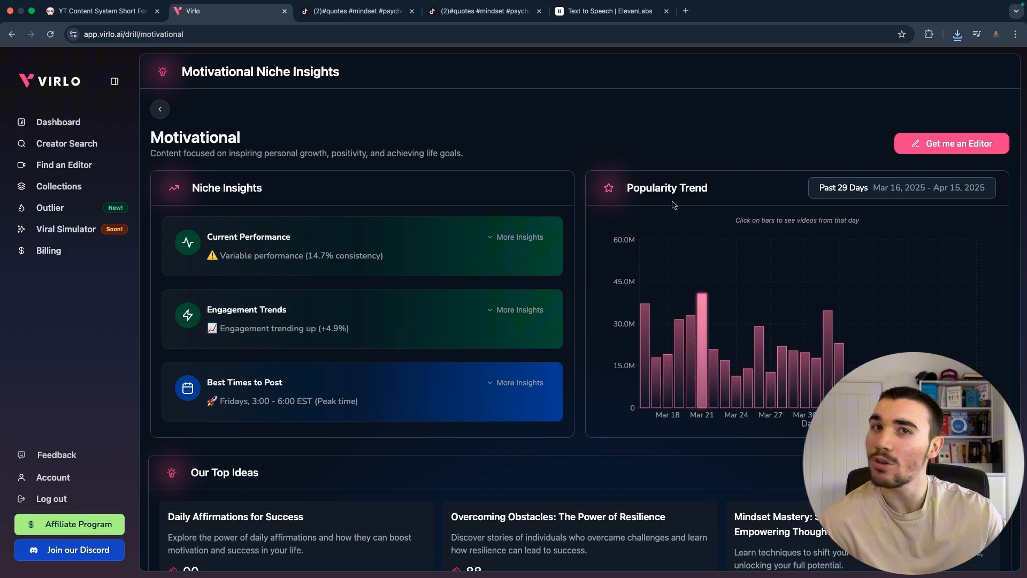
left_click(701, 308)
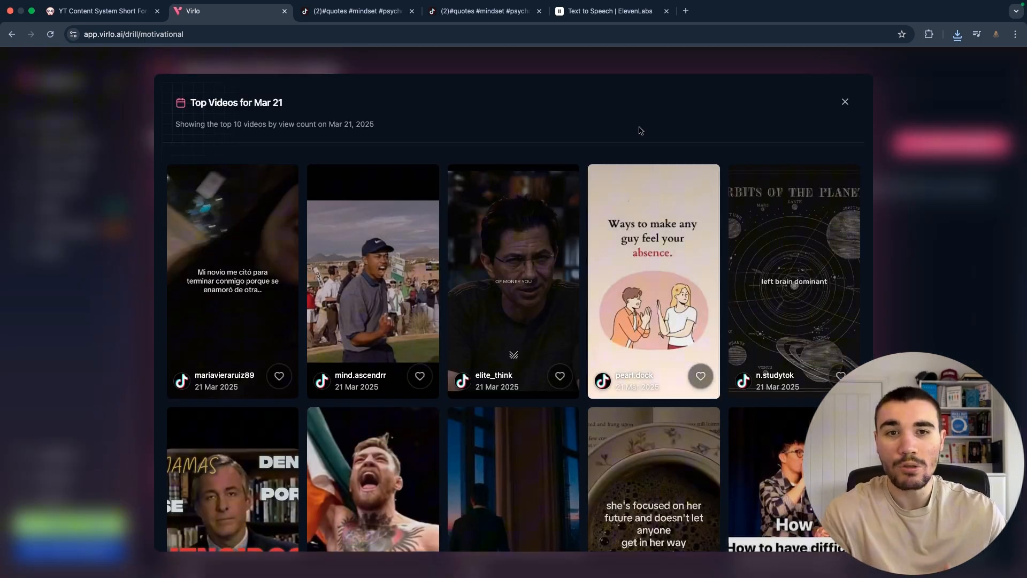
mouse_move(652, 321)
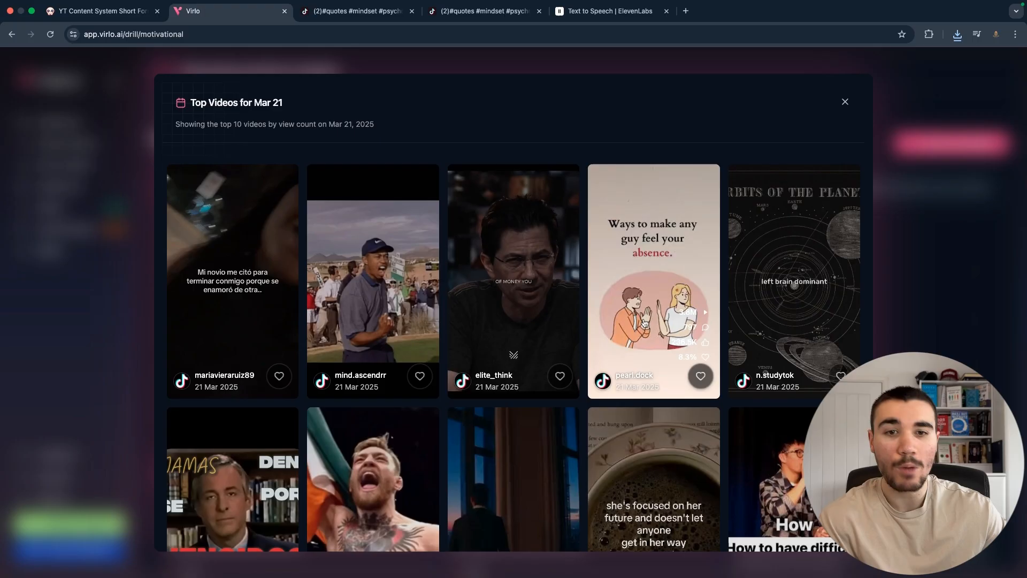
left_click(653, 281)
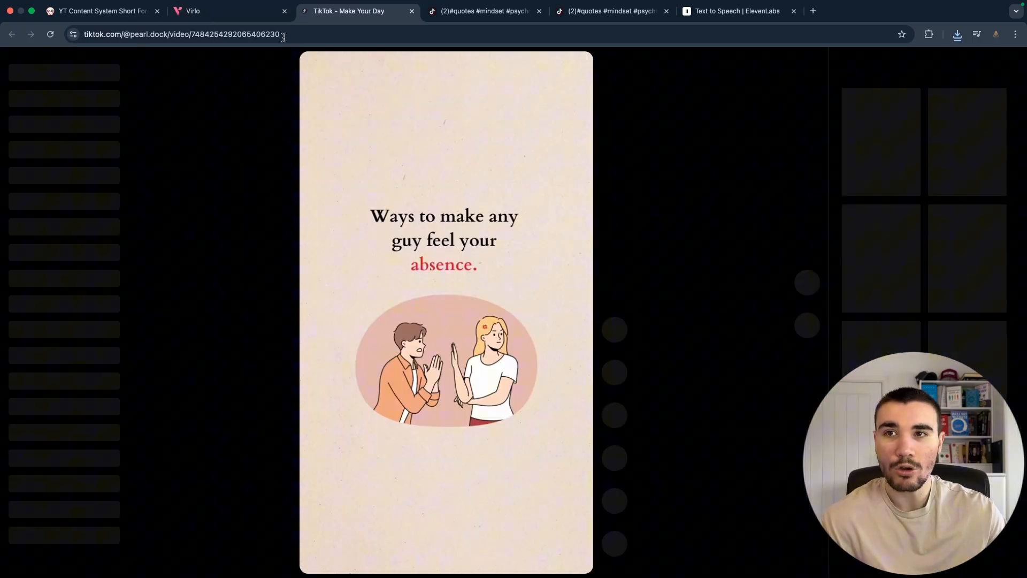
left_click(98, 11)
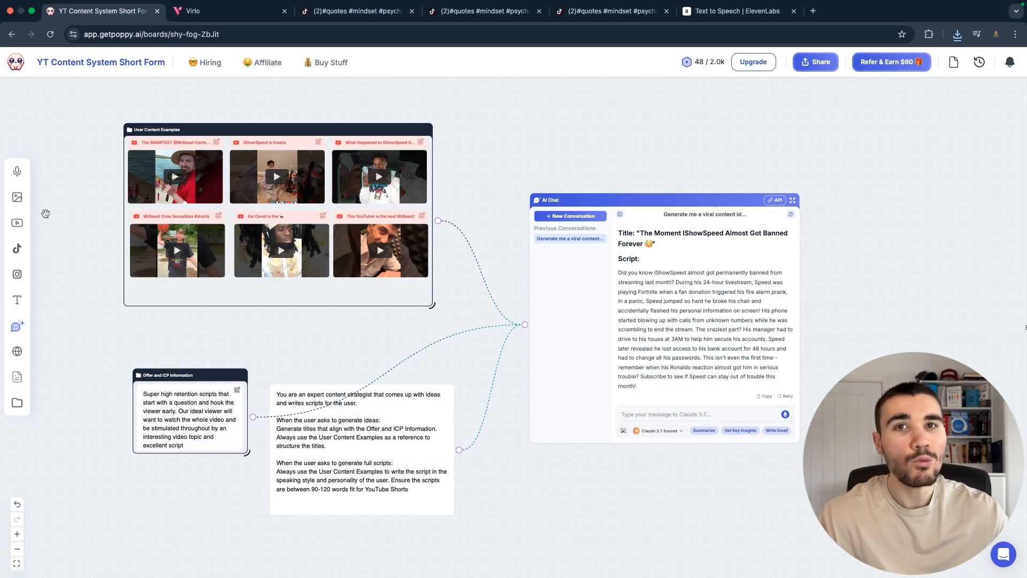
mouse_move(16, 247)
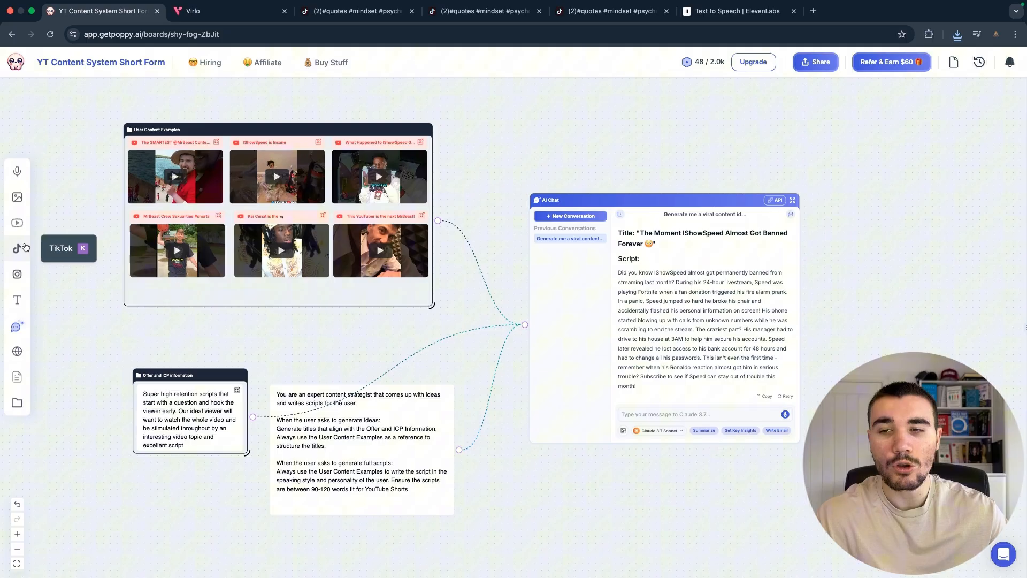
left_click(16, 247)
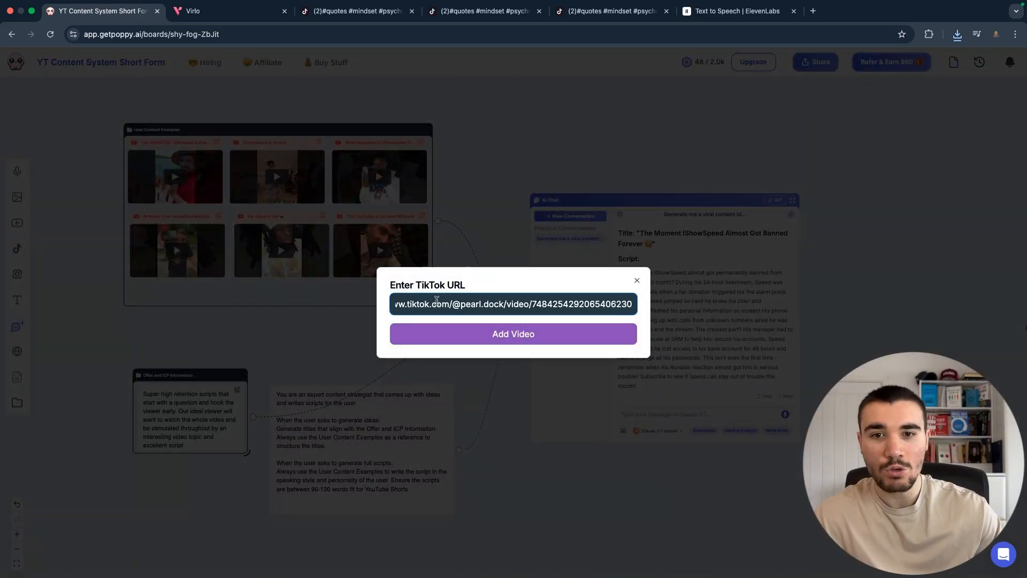
left_click(513, 334)
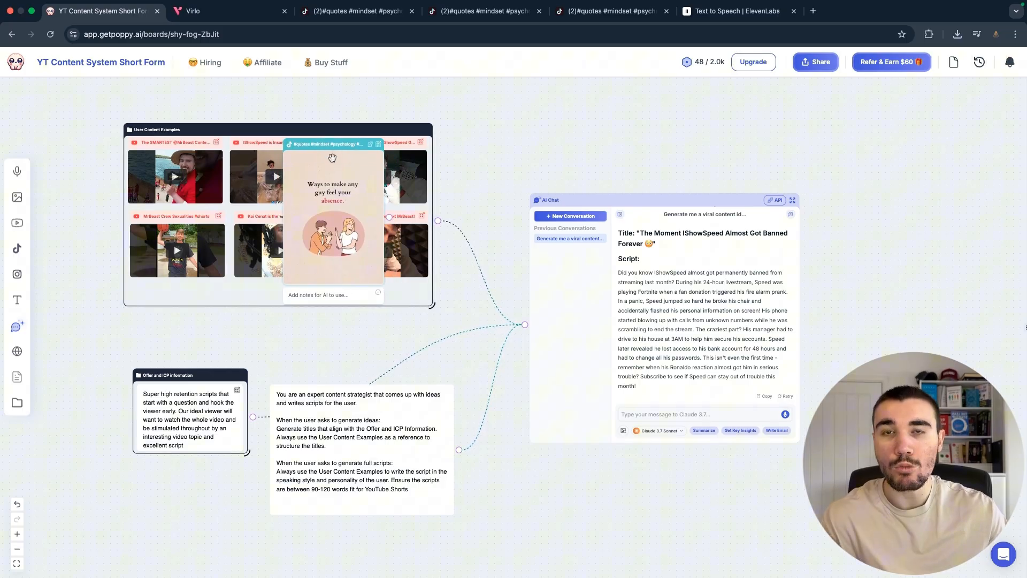
mouse_move(335, 176)
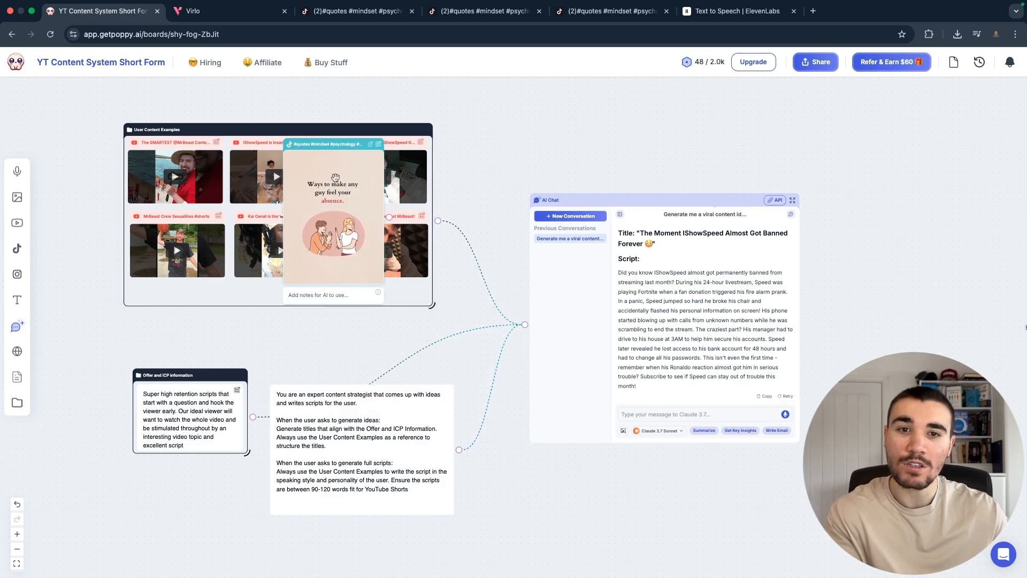
mouse_move(351, 185)
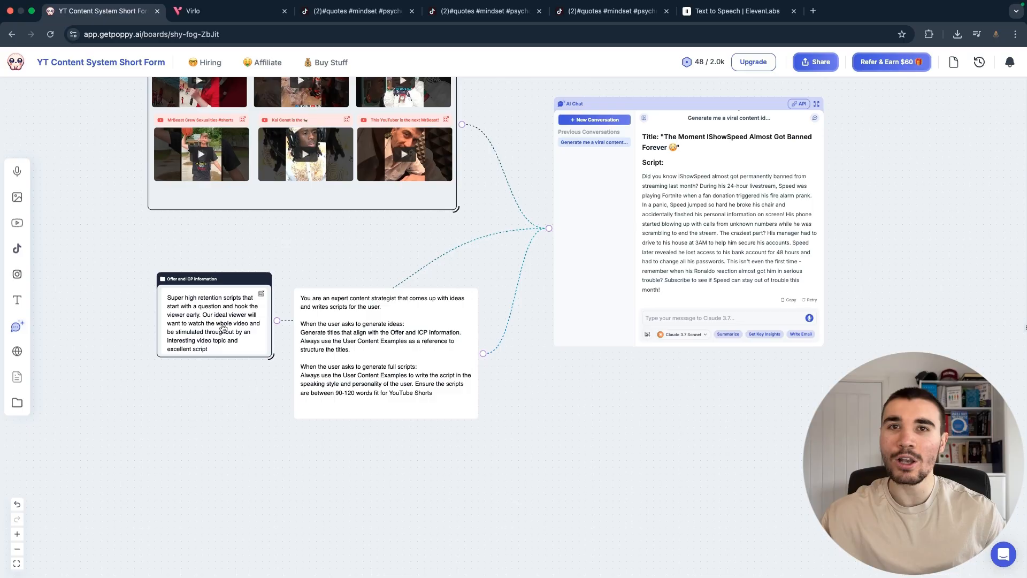
scroll("down", 3)
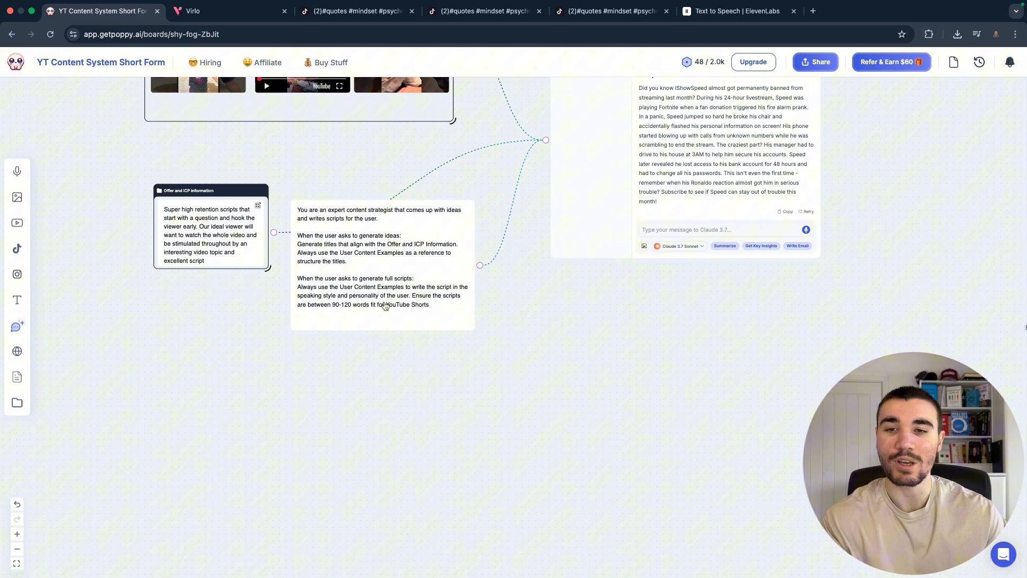
mouse_move(402, 227)
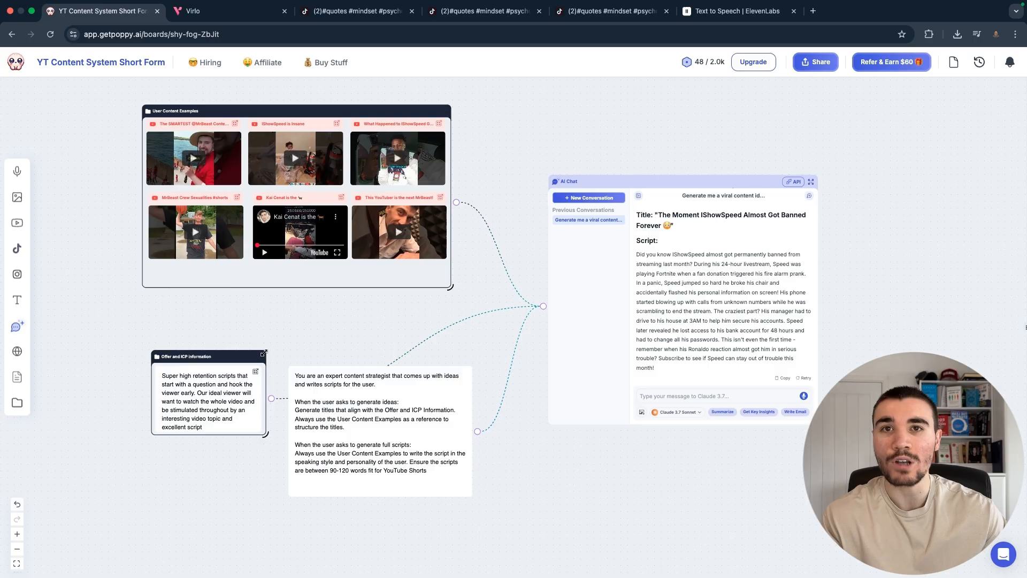
scroll("down", 3)
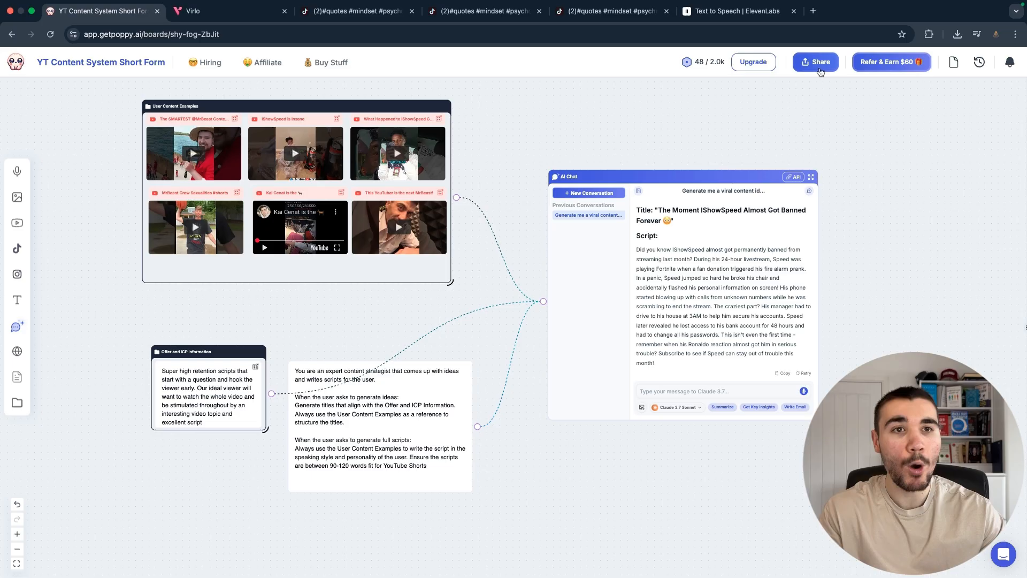
left_click(815, 62)
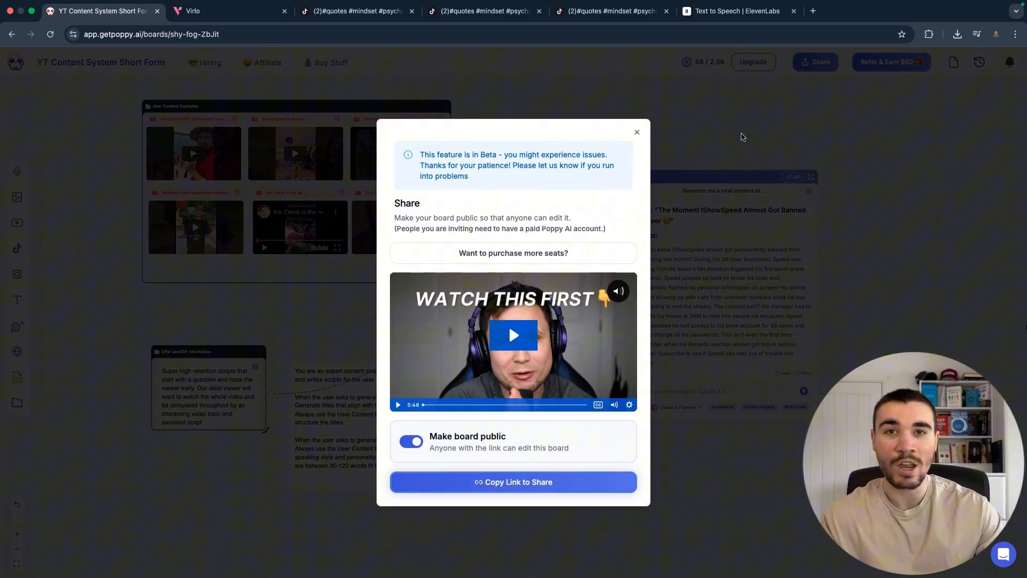
left_click(635, 131)
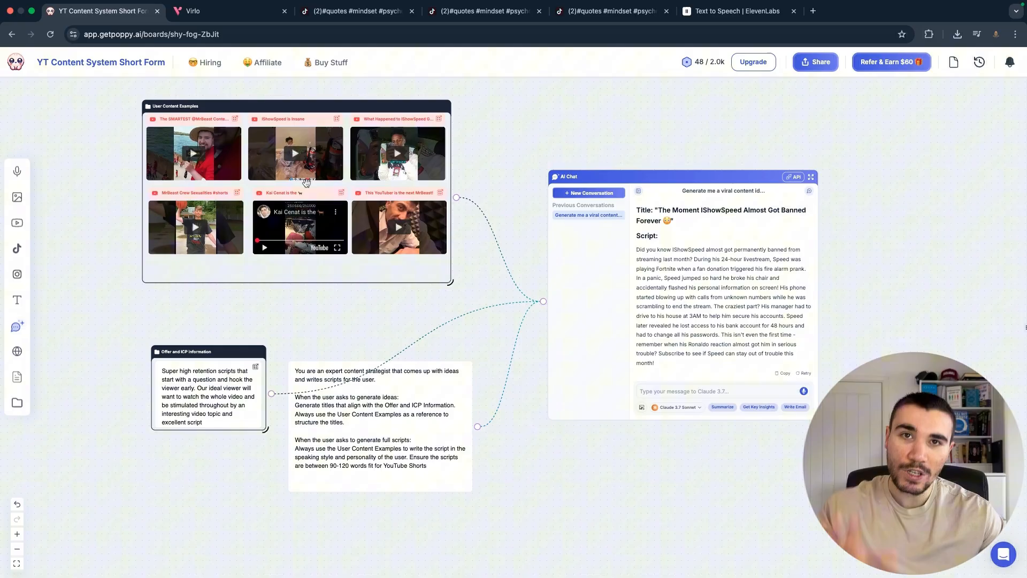
type("Generate me a viral idea and a script")
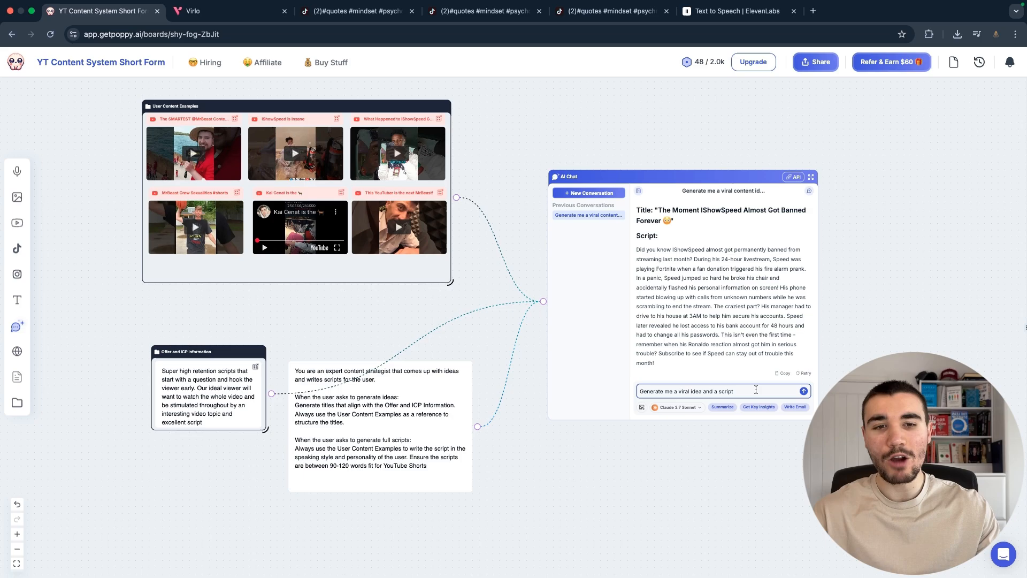
Send 'Generate me a viral idea and a script' and review the KSI Met IShowSpeed's Sister script.
left_click(803, 392)
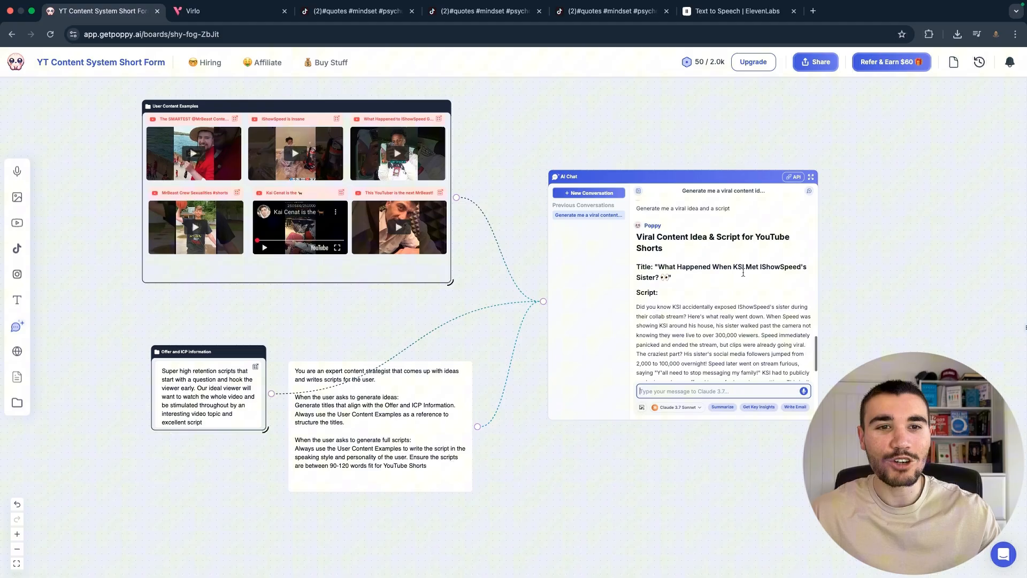
scroll("down", 3)
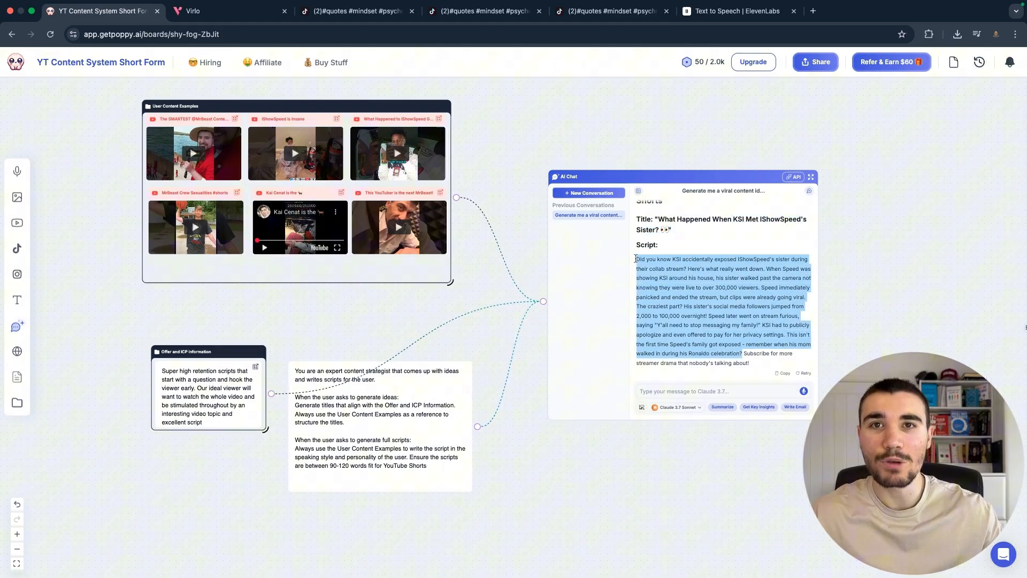
left_click(731, 11)
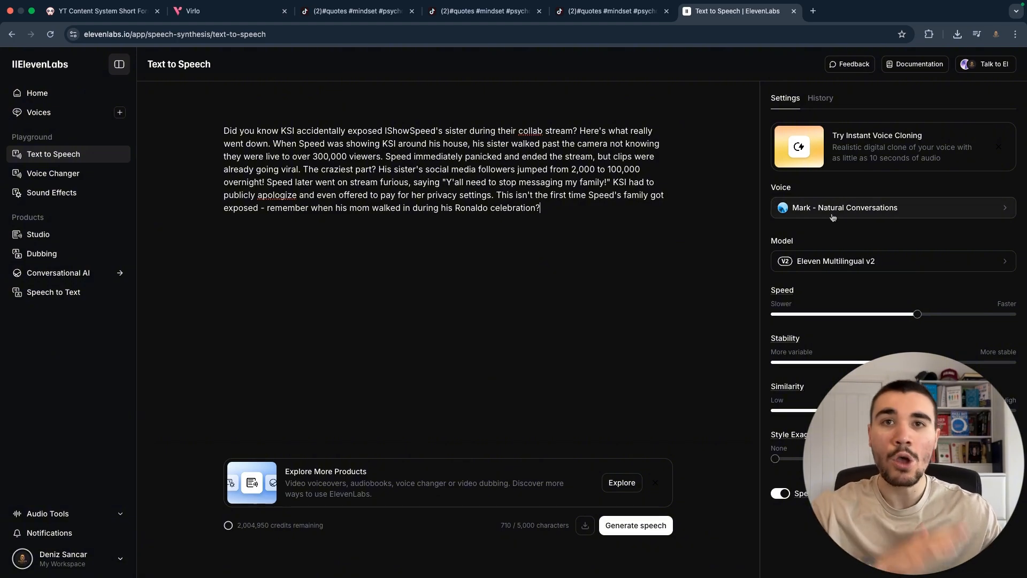
mouse_move(662, 395)
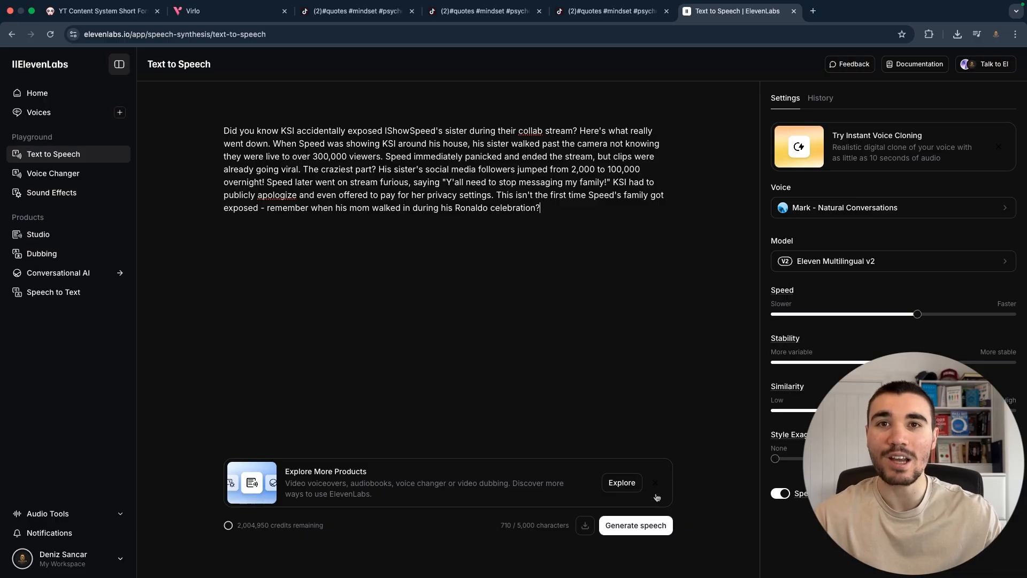
Paste the KSI script into Text to Speech with the Mark - Natural Conversations voice.
left_click(634, 524)
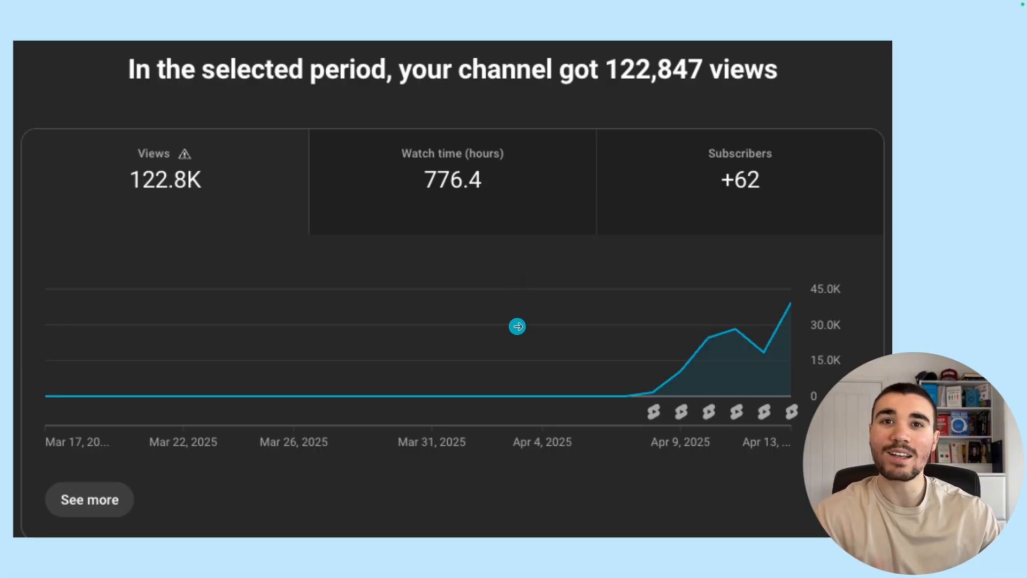
mouse_move(709, 368)
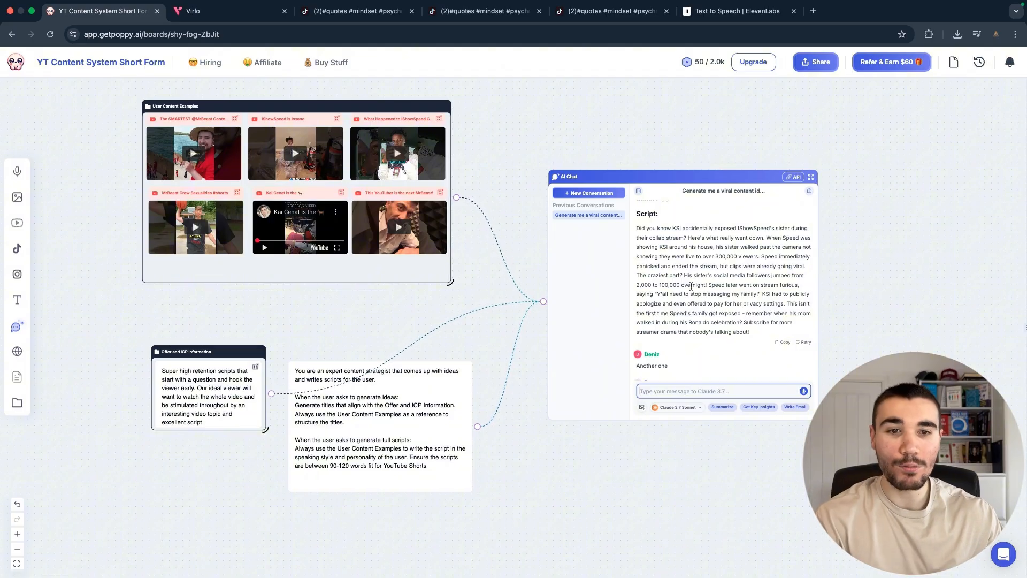
Send 'Another one' in AI Chat to get the Kai Cenat Secret Streaming Room script.
left_click(804, 391)
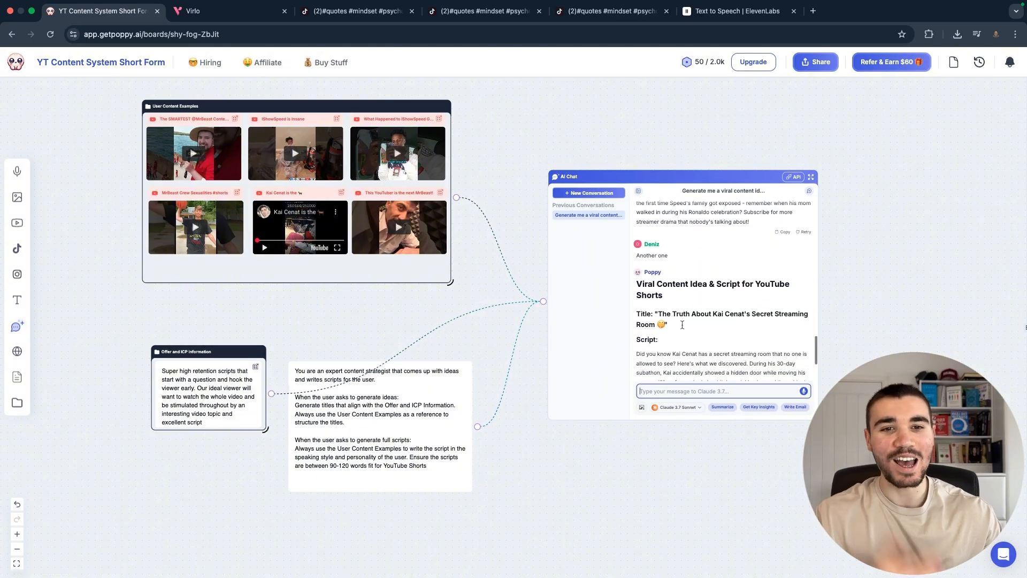